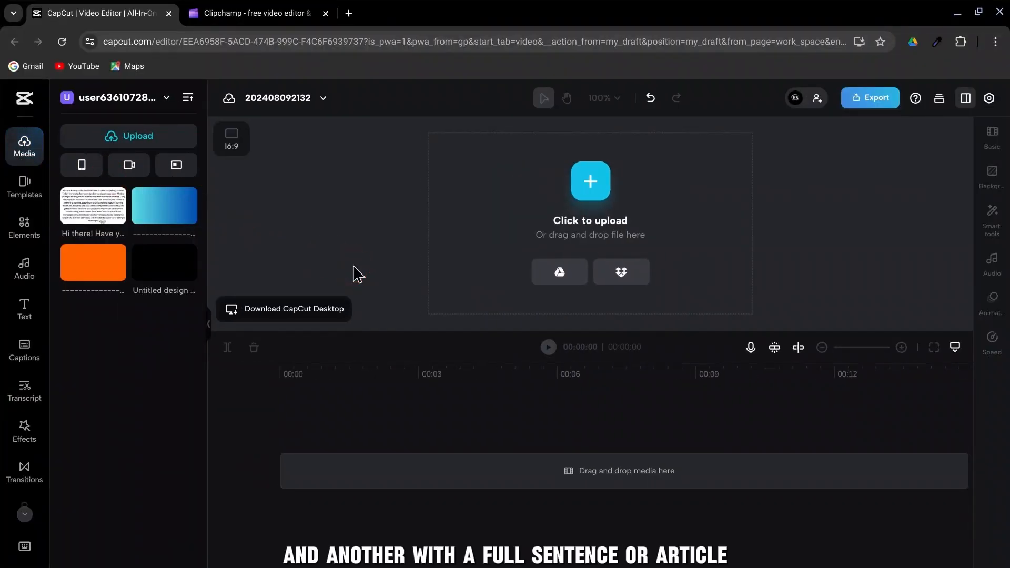
Add the black background clip to the timeline ahead of the article image
click(164, 262)
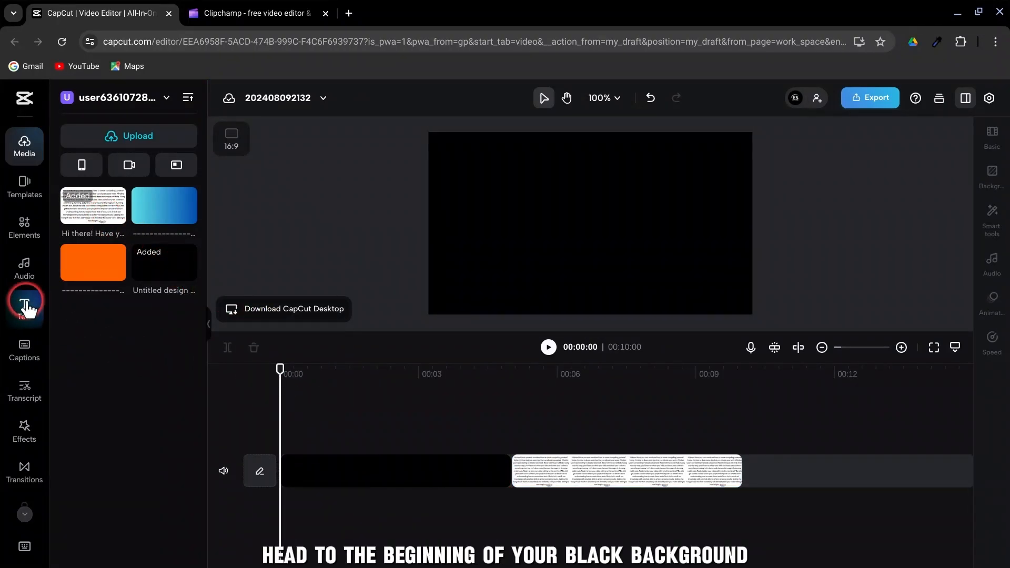
Add a heading over the black background and reword it to EDITSTUDIO in a bold font
click(24, 308)
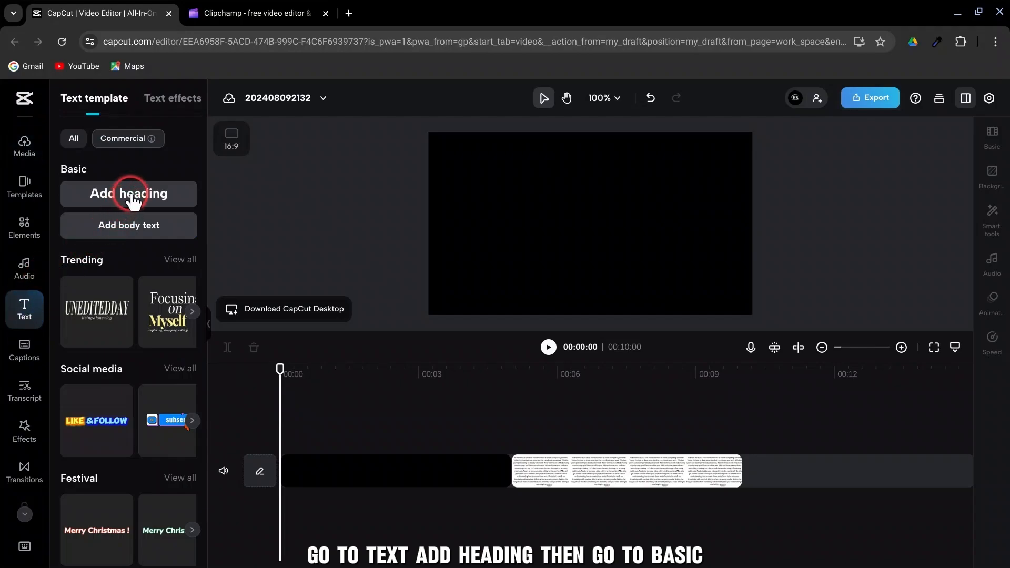
click(128, 193)
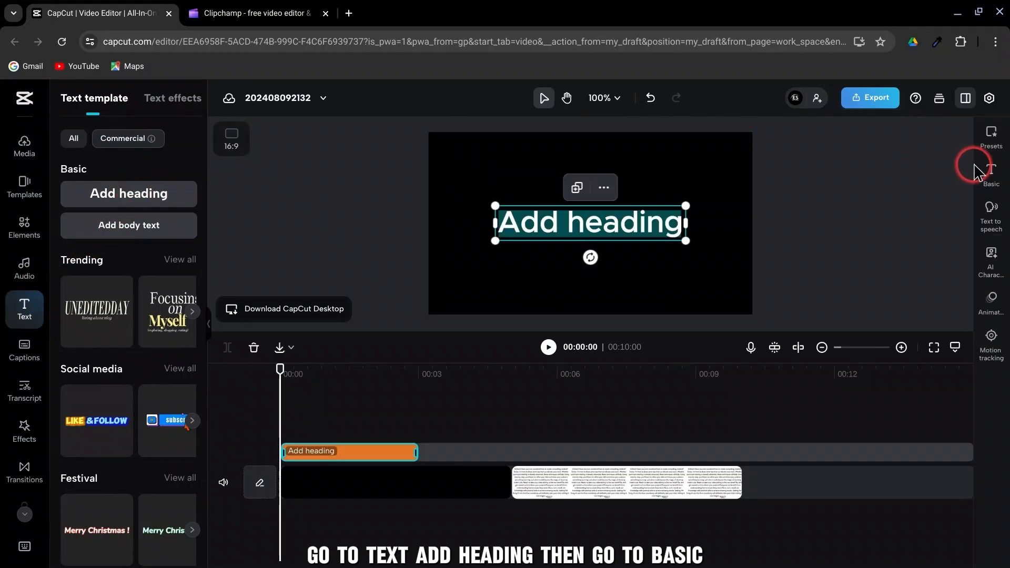
click(991, 172)
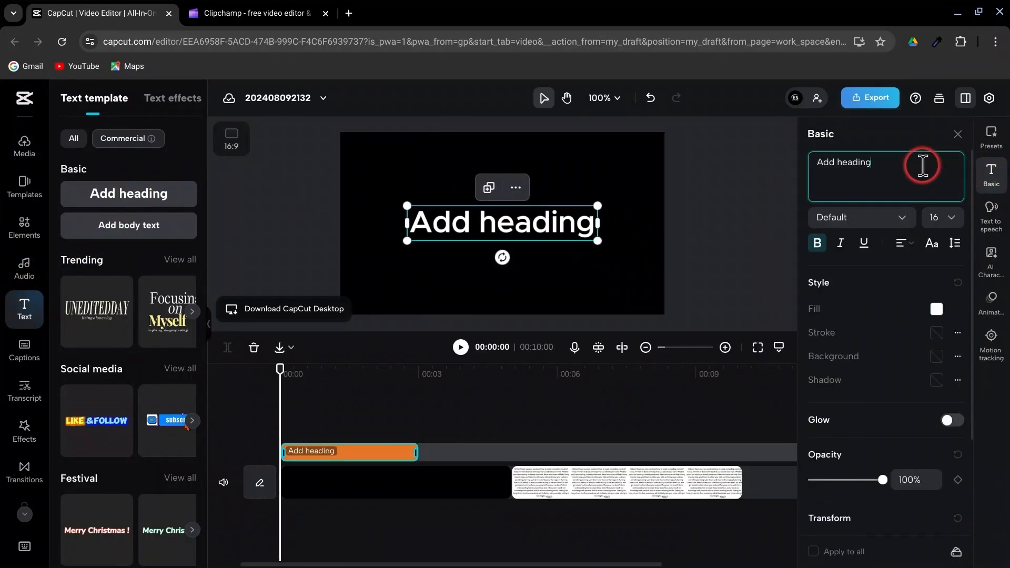
click(898, 218)
text(editstudio)
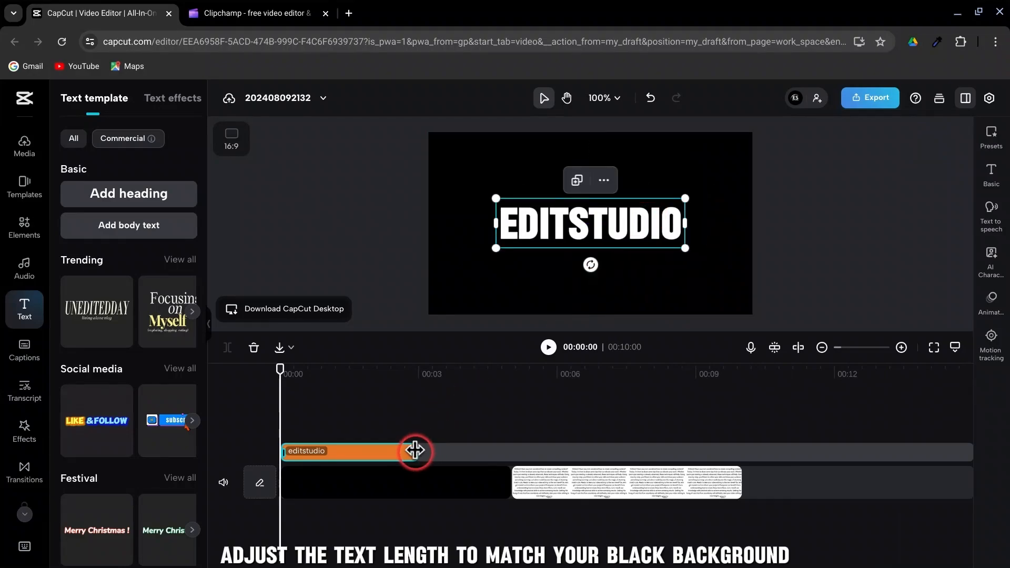
Extend the EDITSTUDIO clip to the background's length and bring in the gradient image from Media
drag(434, 451, 509, 451)
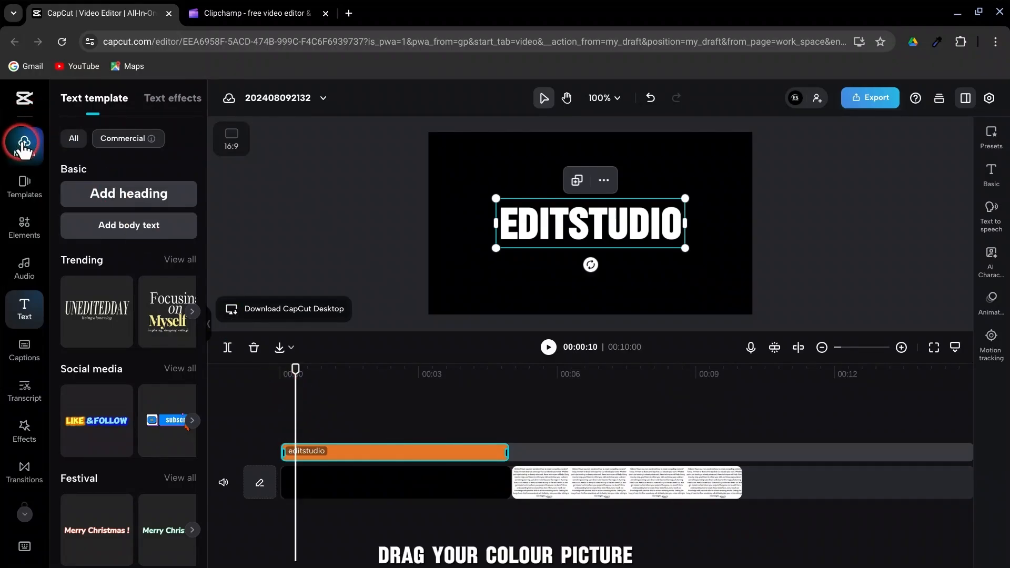
click(25, 145)
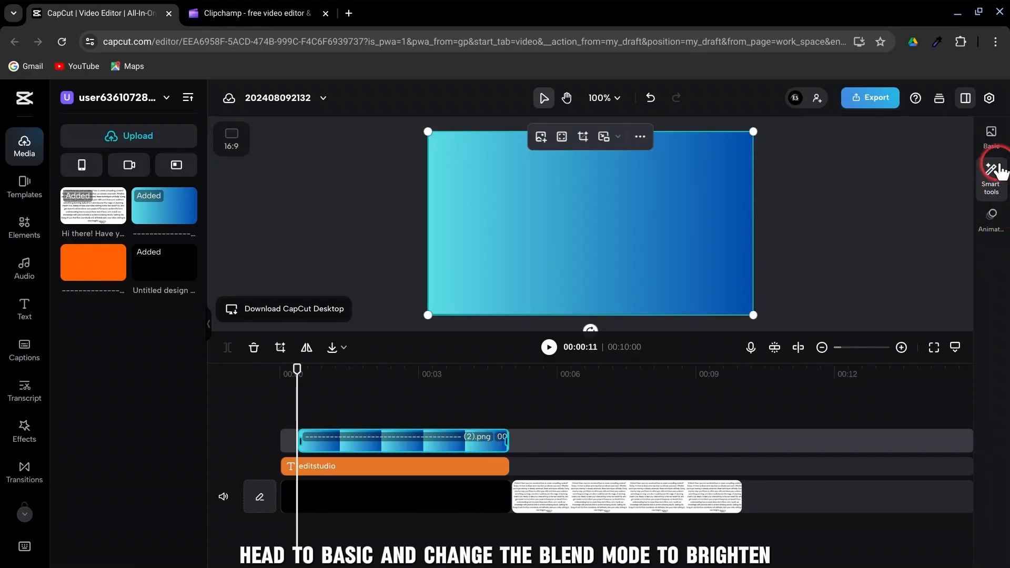
Blend the gradient with Brighten and mask it to a rectangle aligned over EDITSTUDIO's first letter
click(990, 132)
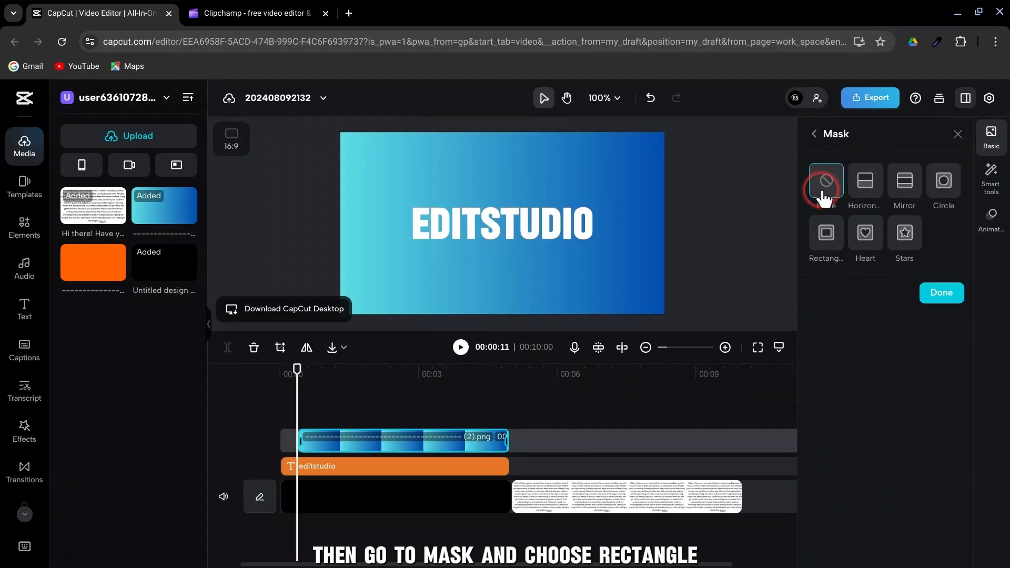
click(824, 232)
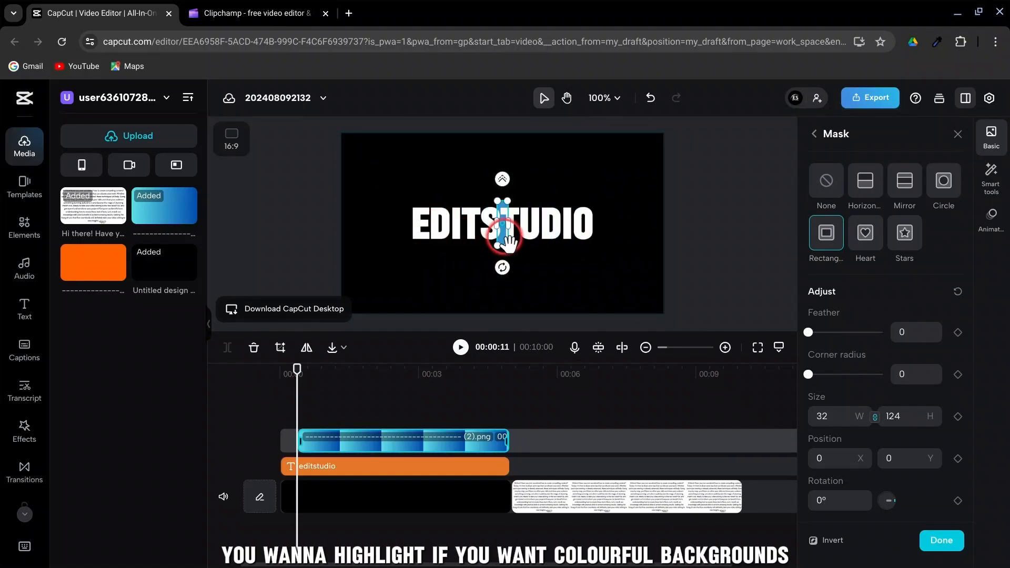
drag(503, 234, 412, 234)
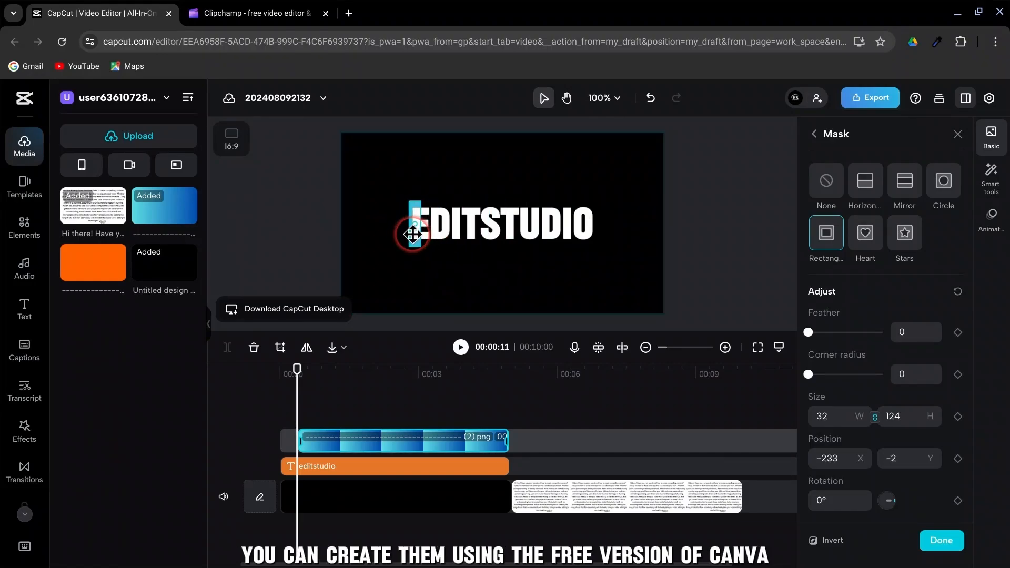
drag(412, 242, 412, 233)
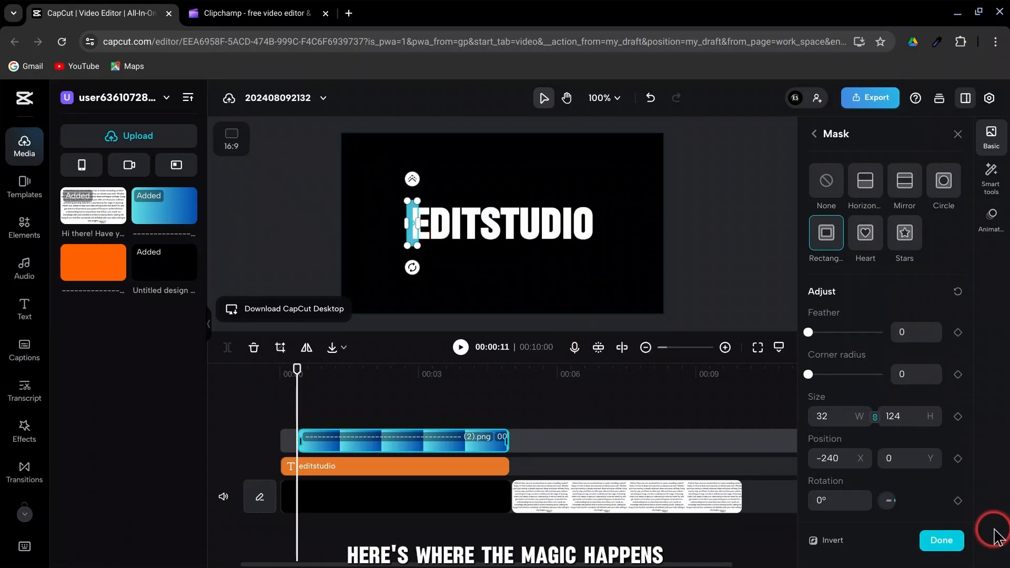
Keyframe mask Size and Position, then slide the mask to the middle of EDITSTUDIO about two seconds later
click(957, 457)
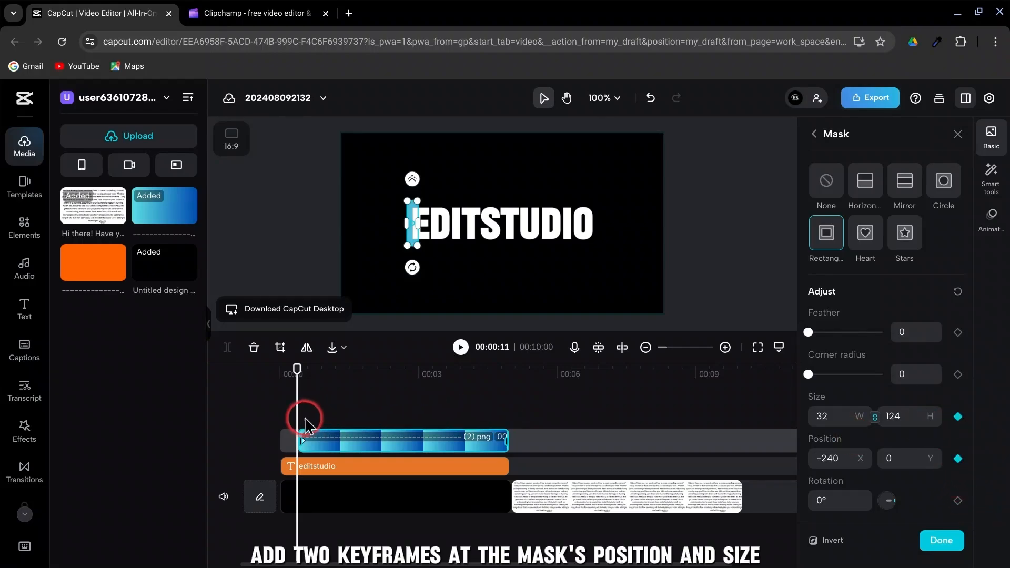
drag(296, 368, 412, 368)
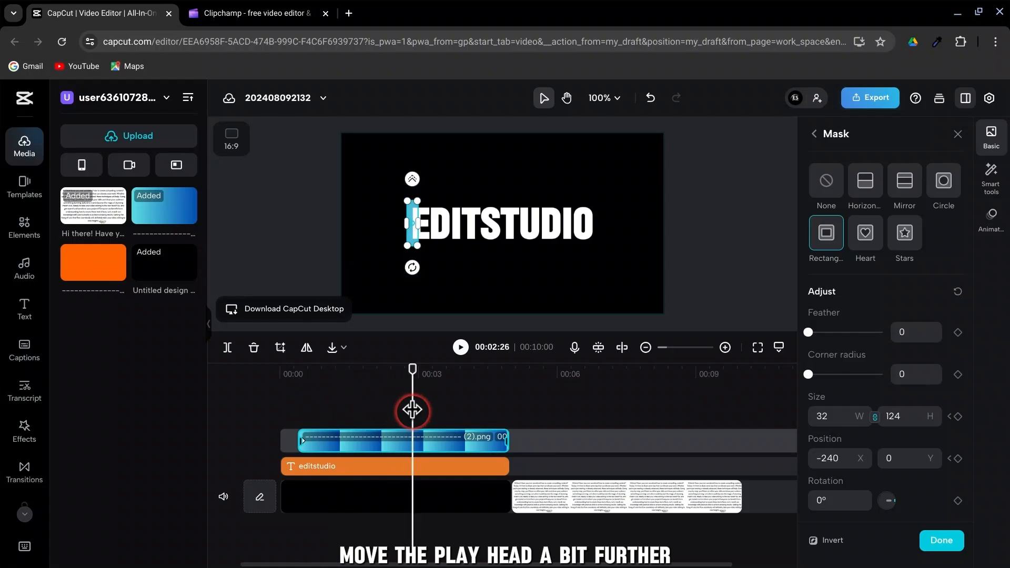
drag(412, 224, 499, 225)
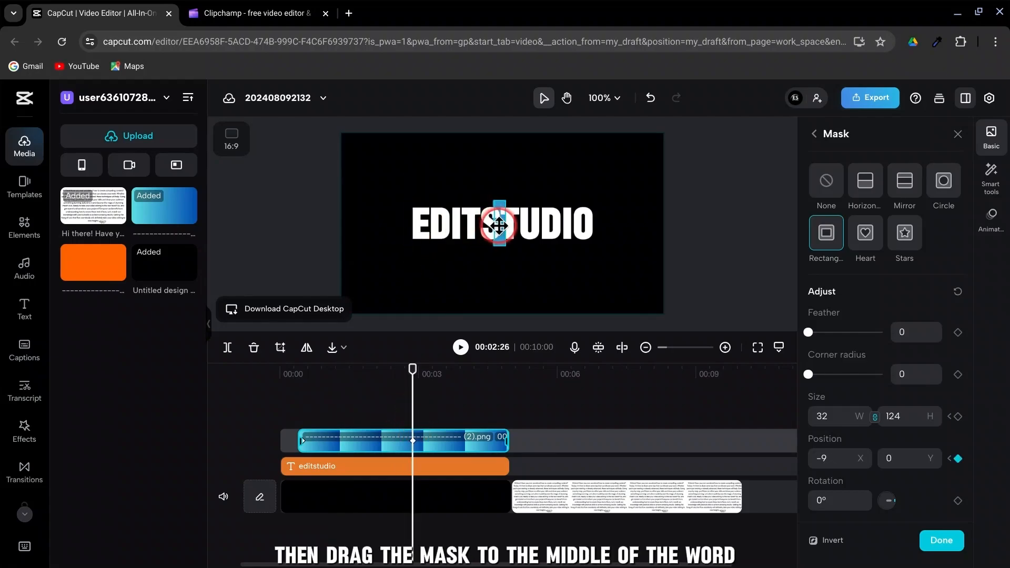
drag(501, 224, 685, 225)
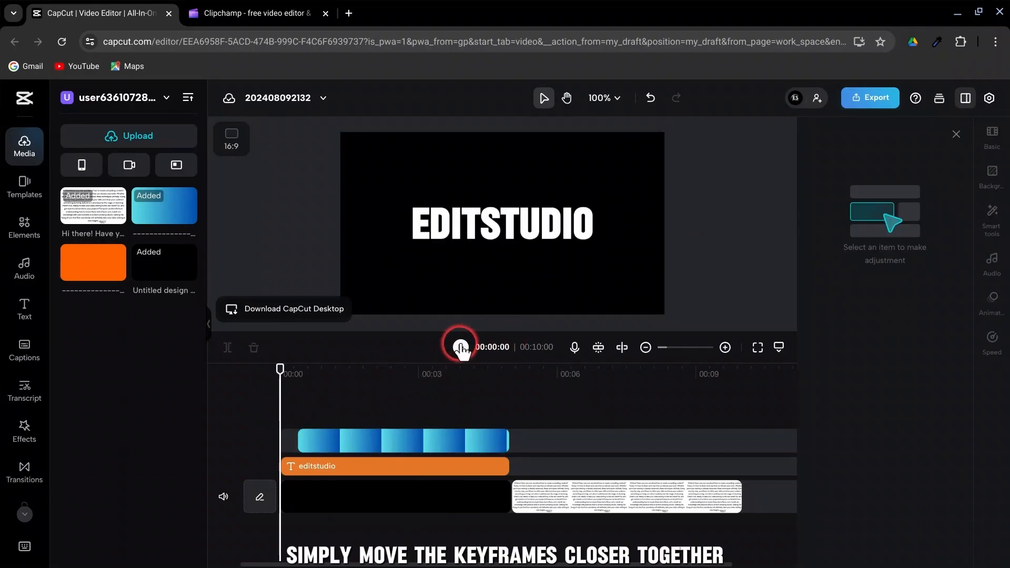
Preview the highlight, then layer the orange image over the article with Multiply blend mode
click(460, 347)
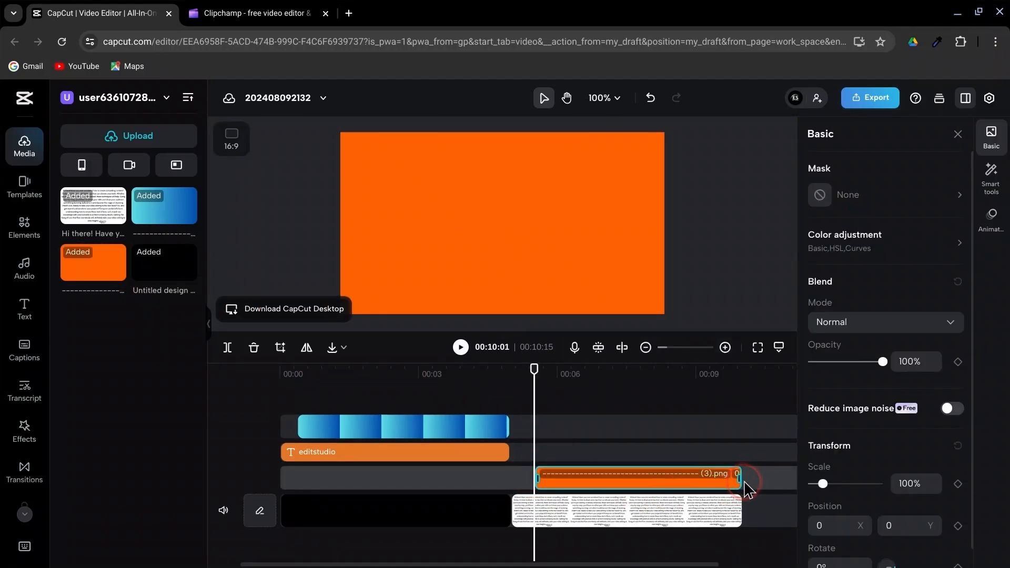
click(885, 322)
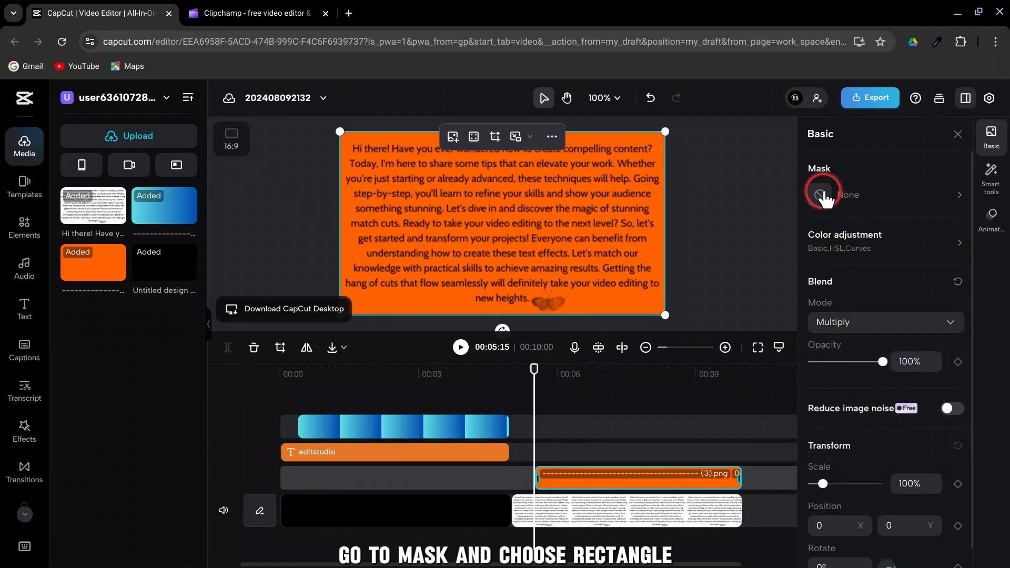
Give the orange overlay a rectangular mask and zoom the canvas to 223% on the article text
click(825, 194)
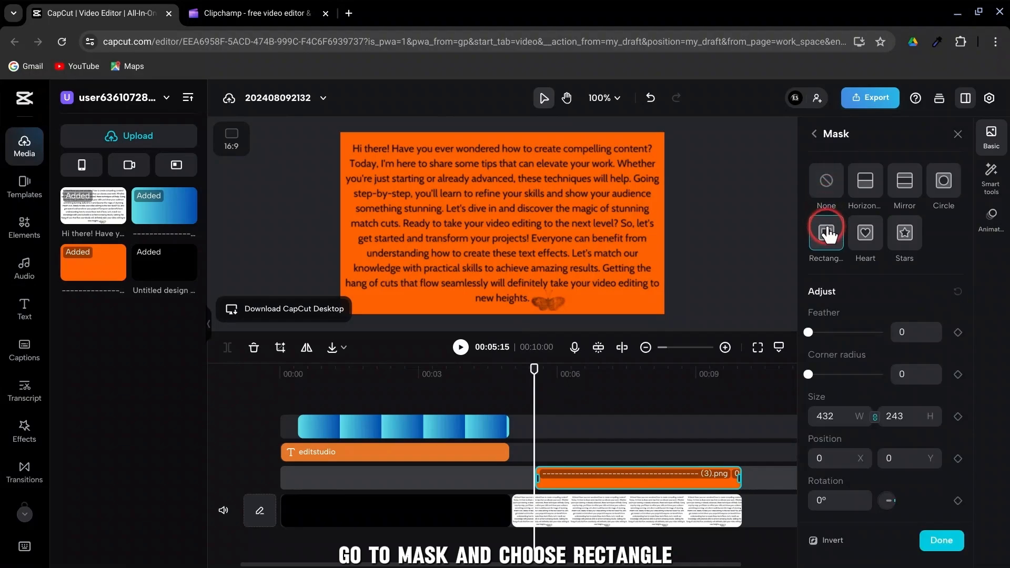
click(825, 234)
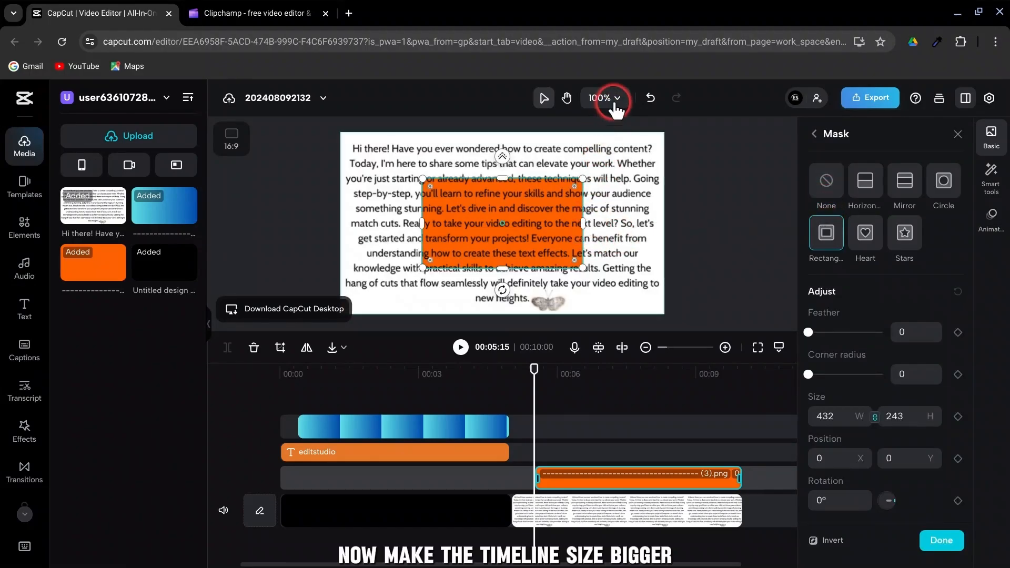
click(601, 98)
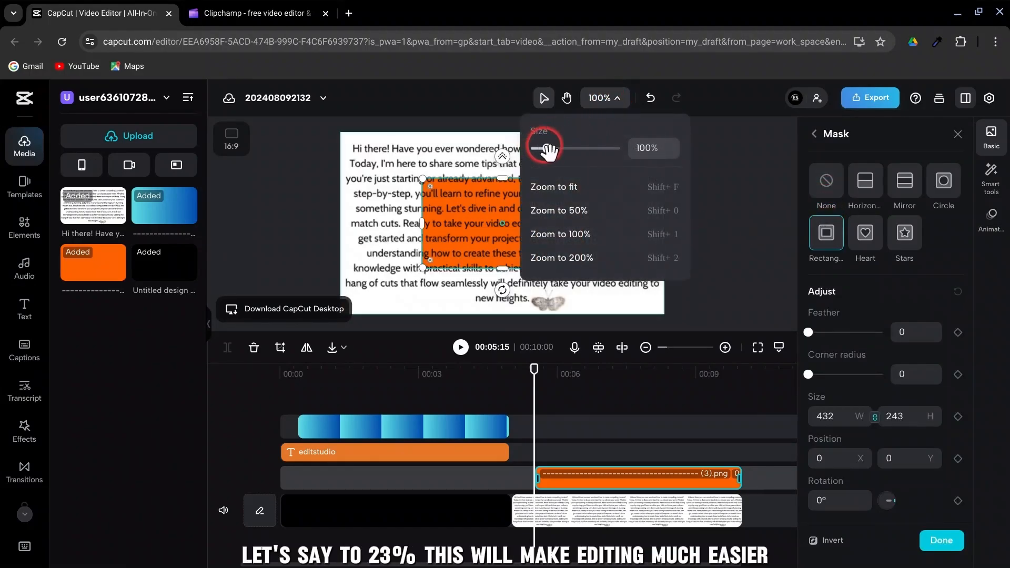
drag(542, 148, 572, 147)
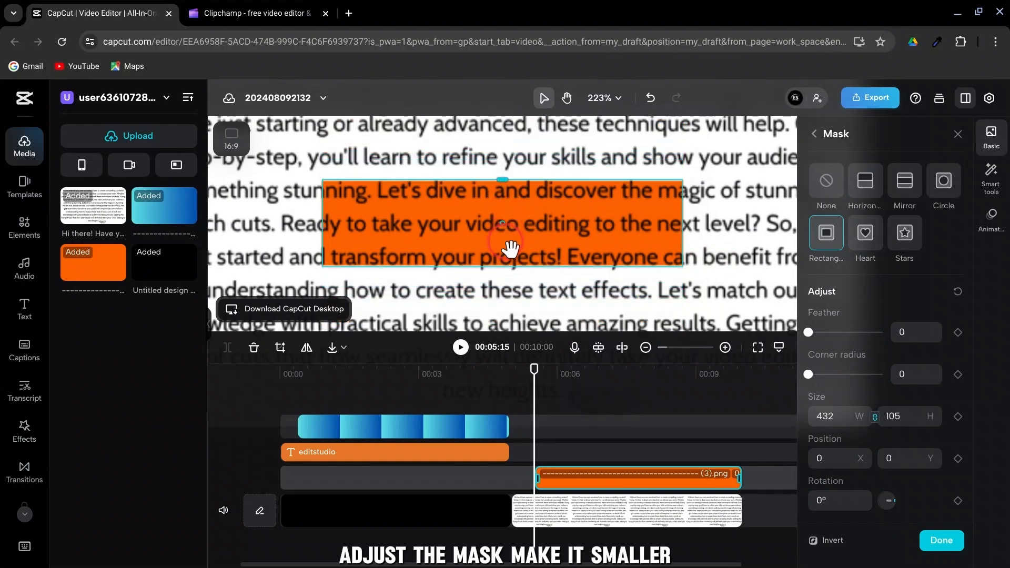
Shrink the mask to a thin one-line sliver placed just before the word take
drag(502, 264, 570, 242)
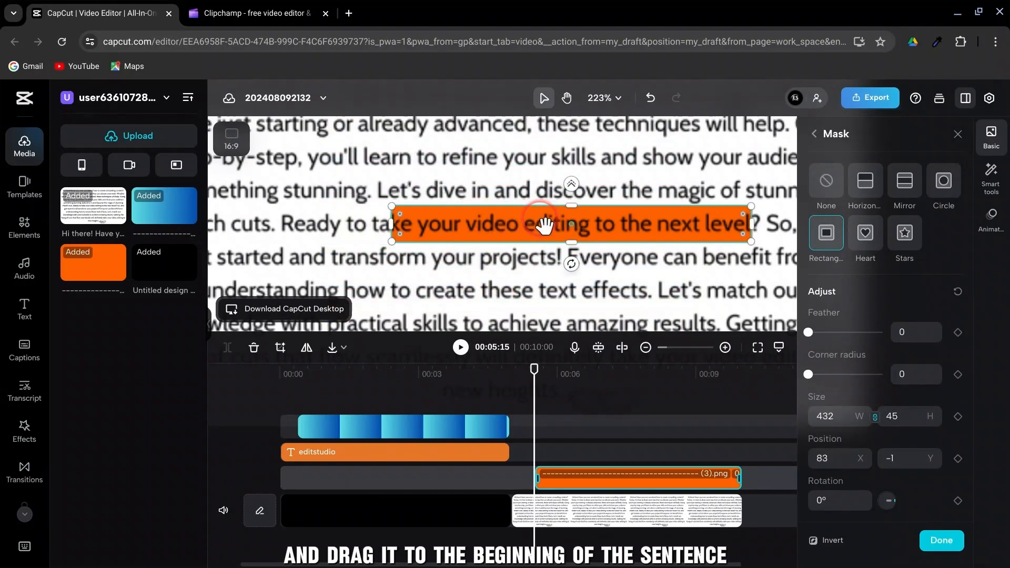
drag(751, 224, 569, 228)
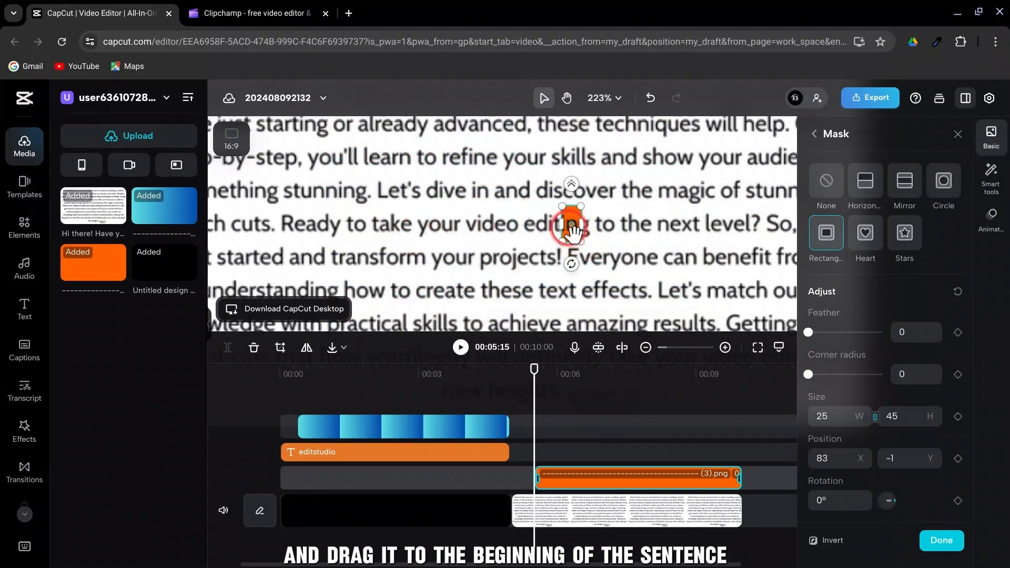
drag(570, 225, 376, 225)
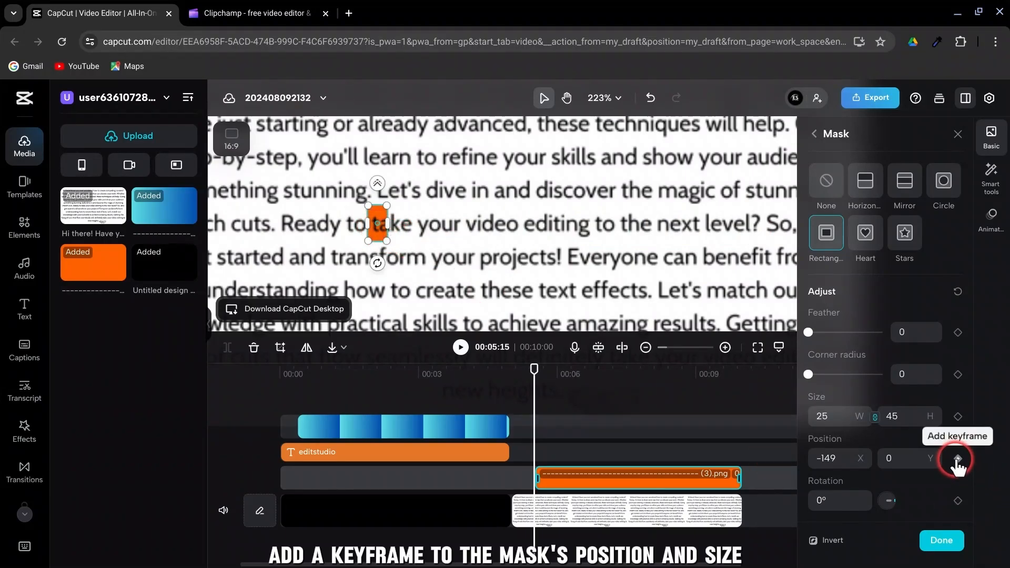
Keyframe the mask, then at 8s stretch it across the whole sentence while keeping Position Y level
click(957, 458)
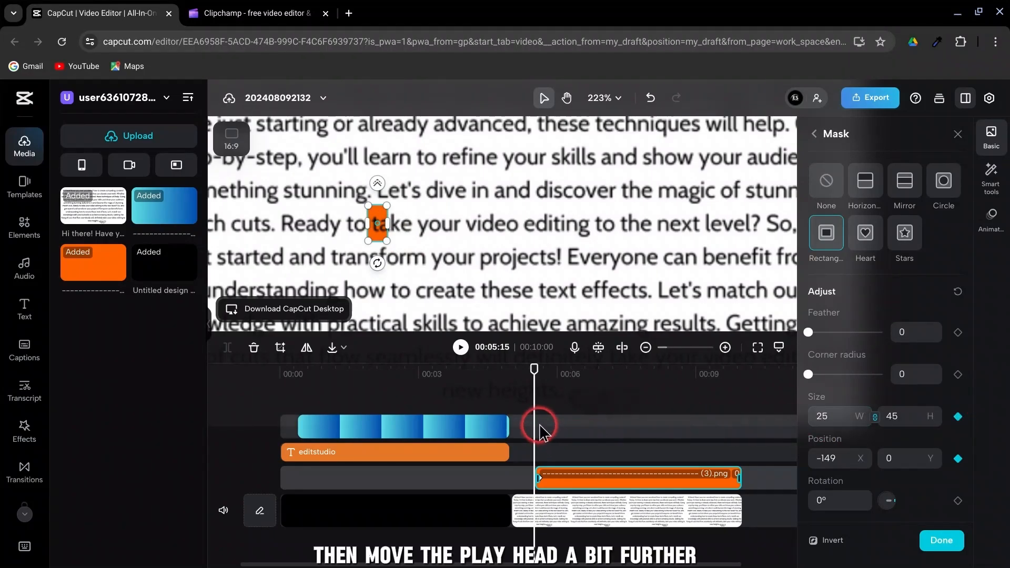
drag(533, 428, 653, 428)
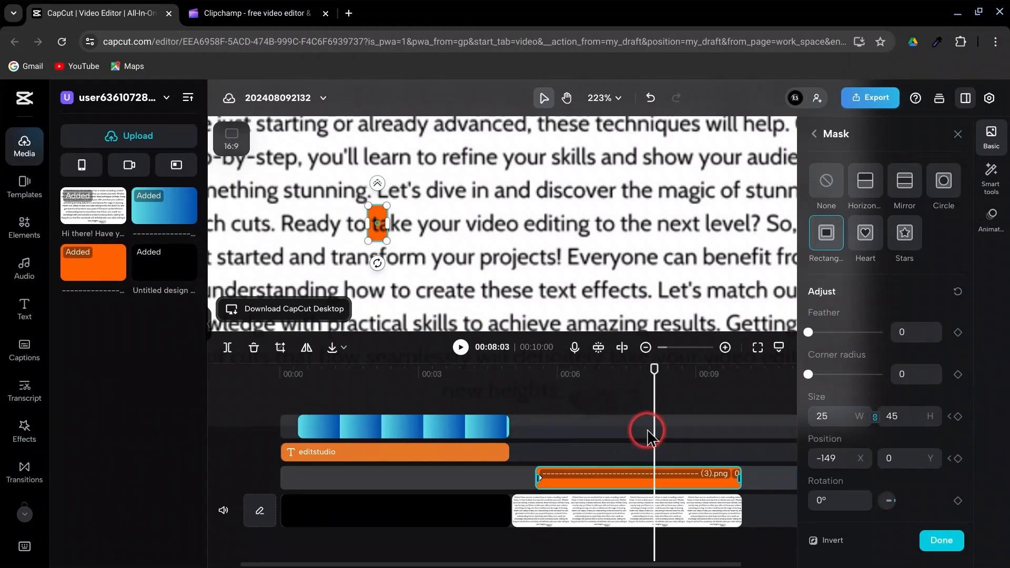
drag(376, 222, 580, 222)
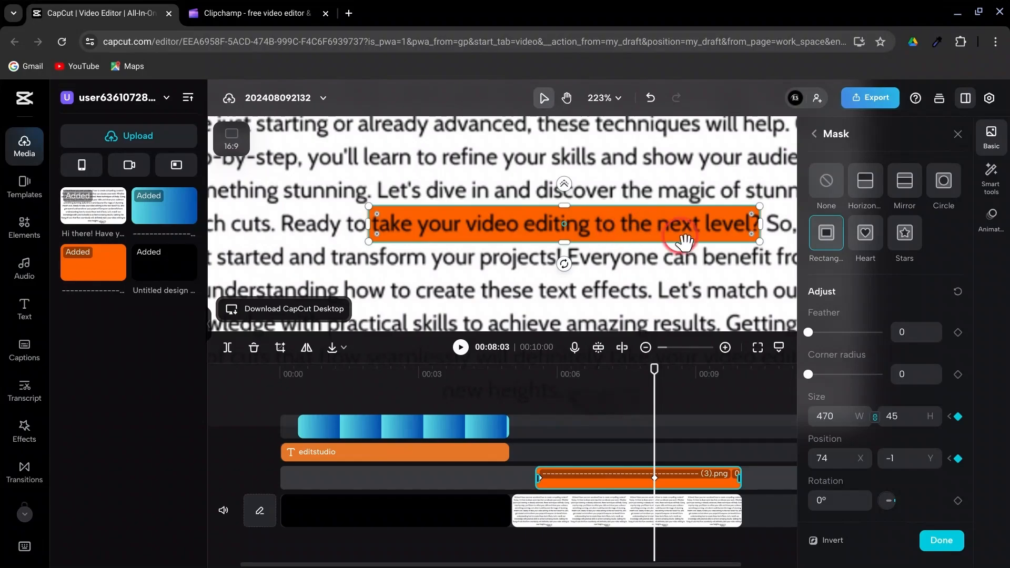
click(930, 458)
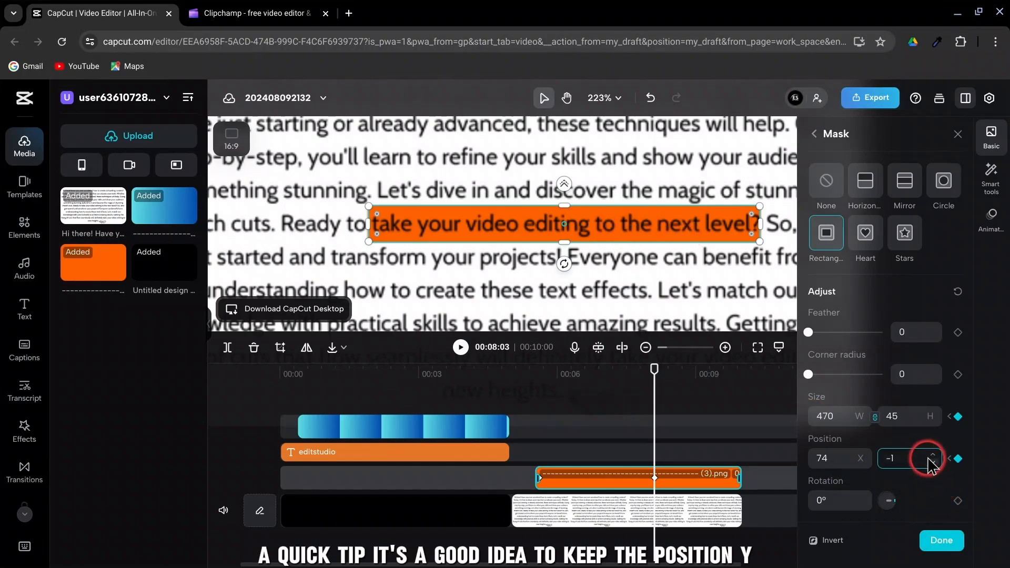
click(931, 454)
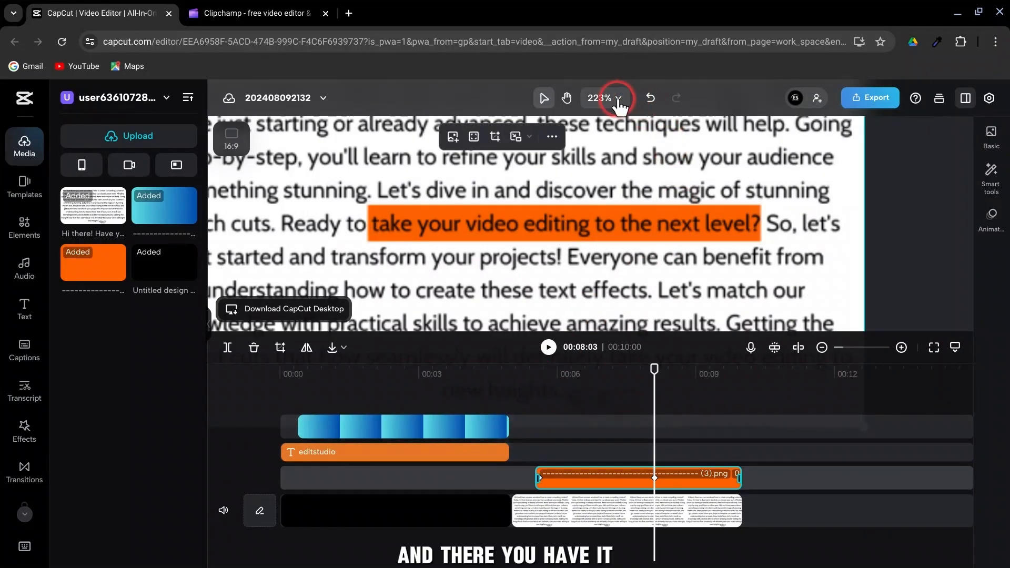
Zoom the canvas back out to about 115% so the whole article is visible
click(600, 98)
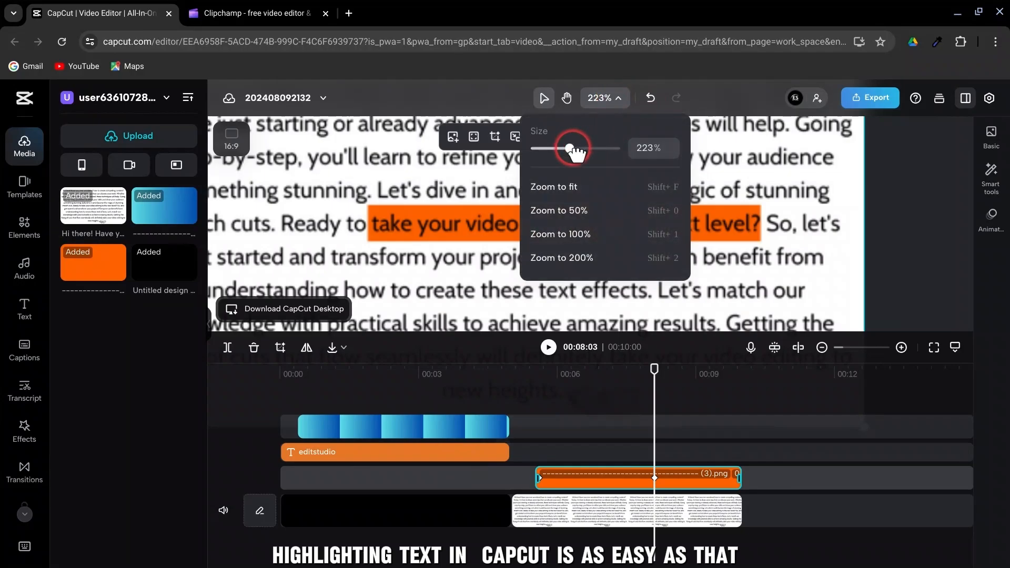
drag(569, 148, 549, 149)
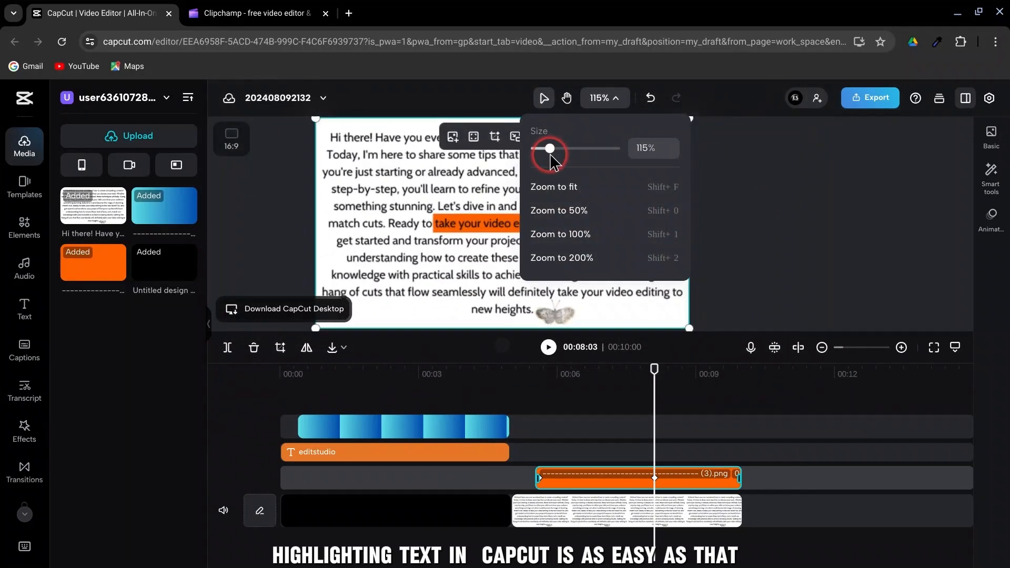